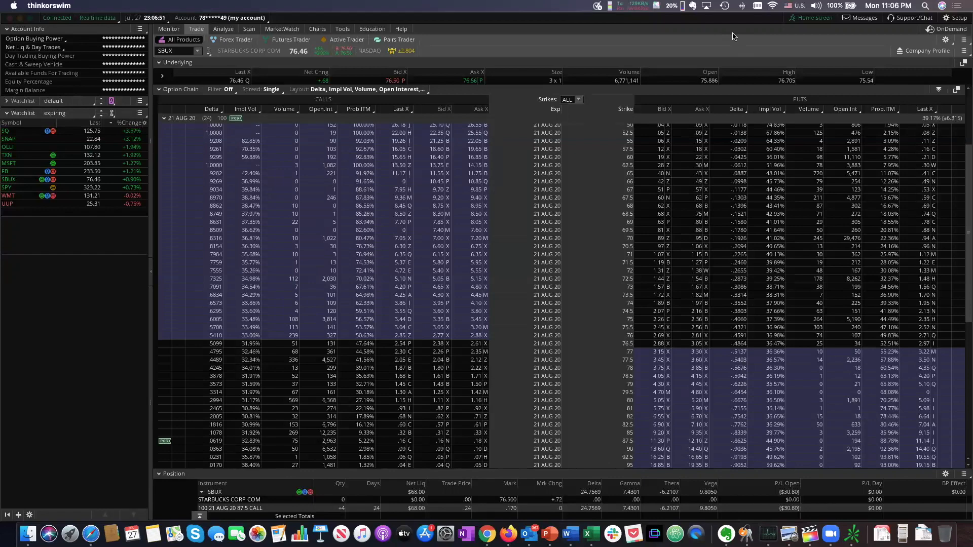
mouse_move(539, 79)
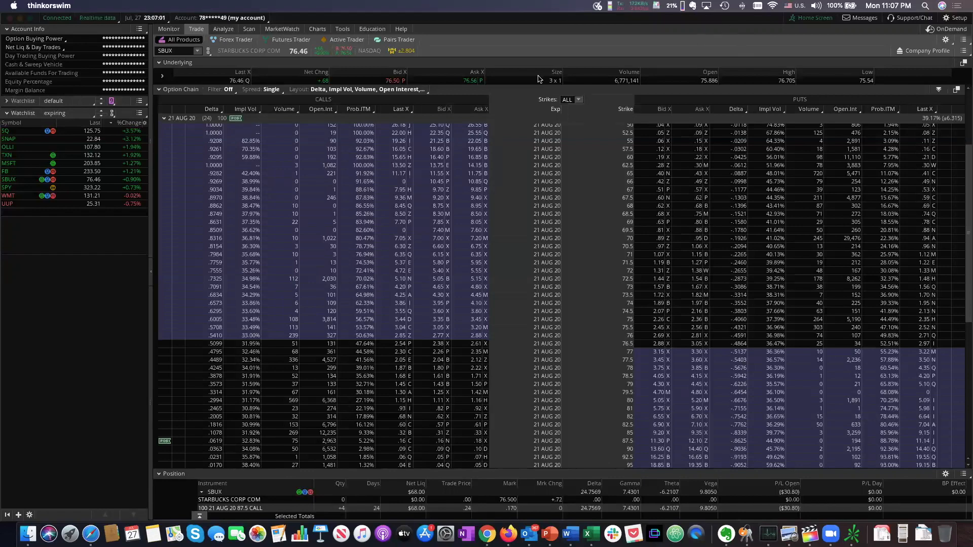
Glance at FX Reports, then show UUP's two-year daily chart in Active Trader
left_click(169, 28)
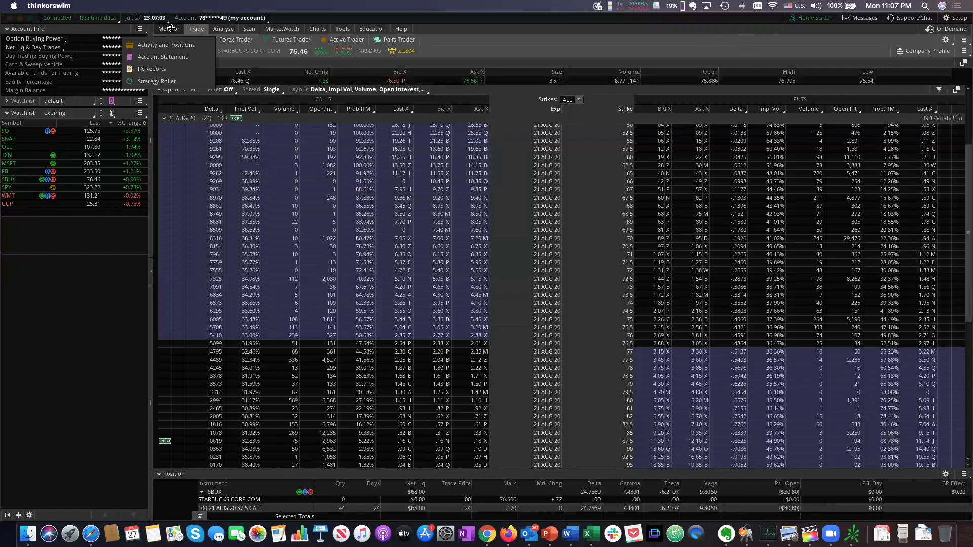
left_click(151, 69)
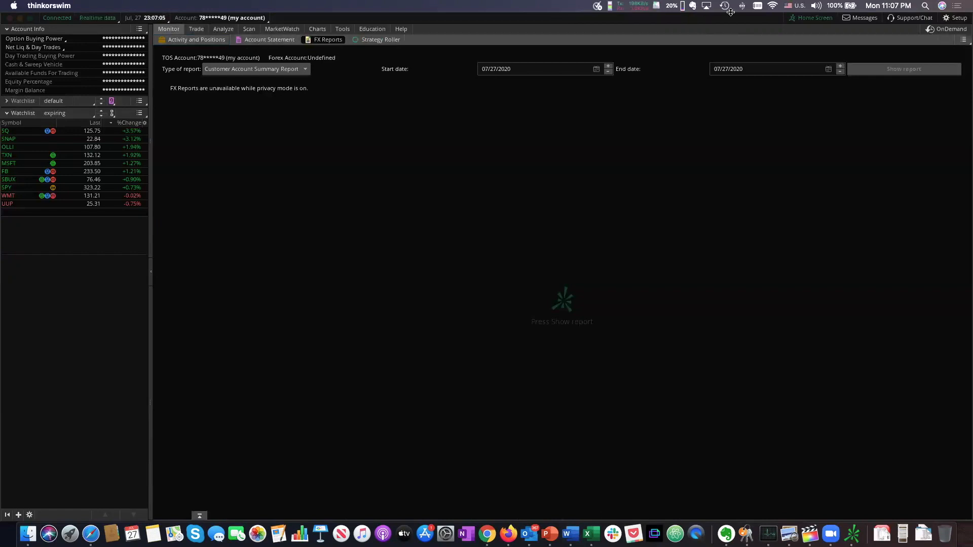
left_click(268, 40)
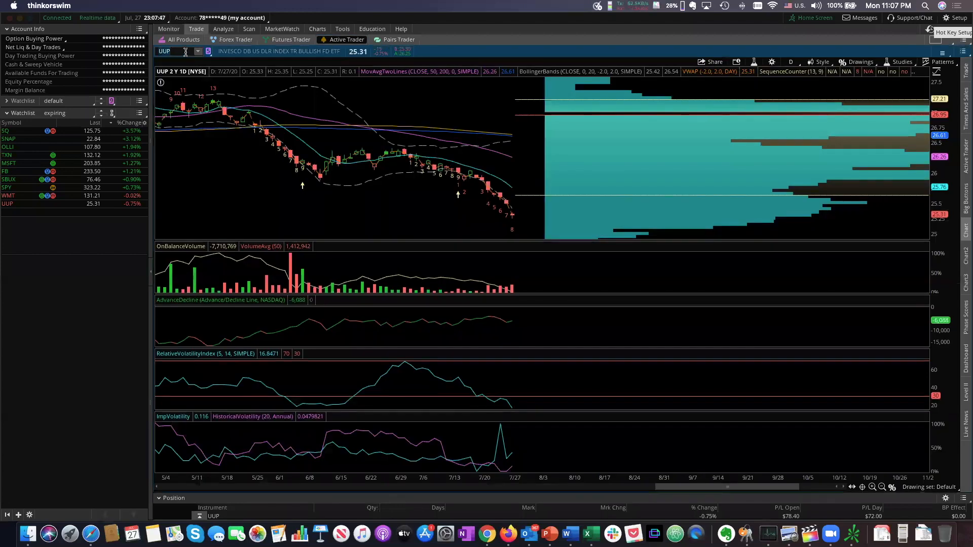
Change the Active Trader chart symbol to SPY, keeping the same studies
type("SPPY")
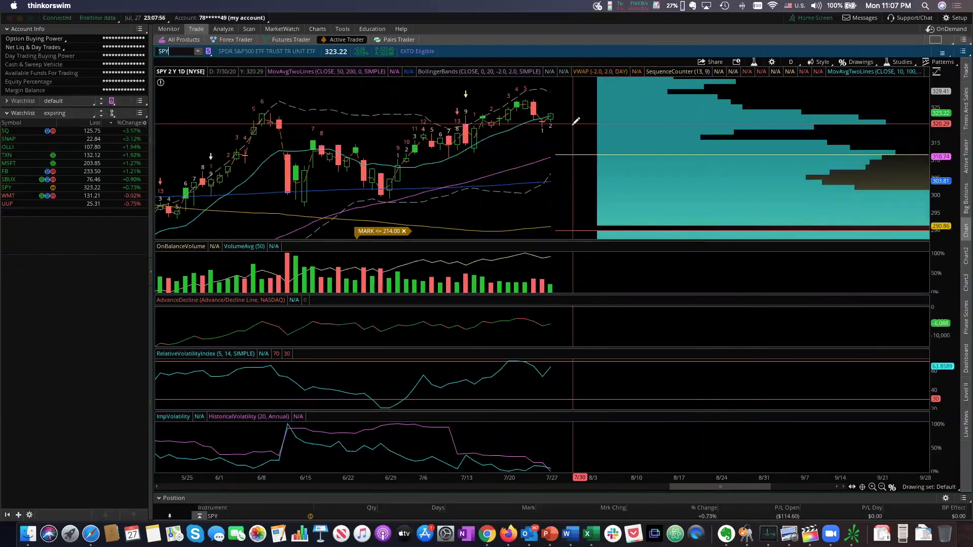
mouse_move(546, 118)
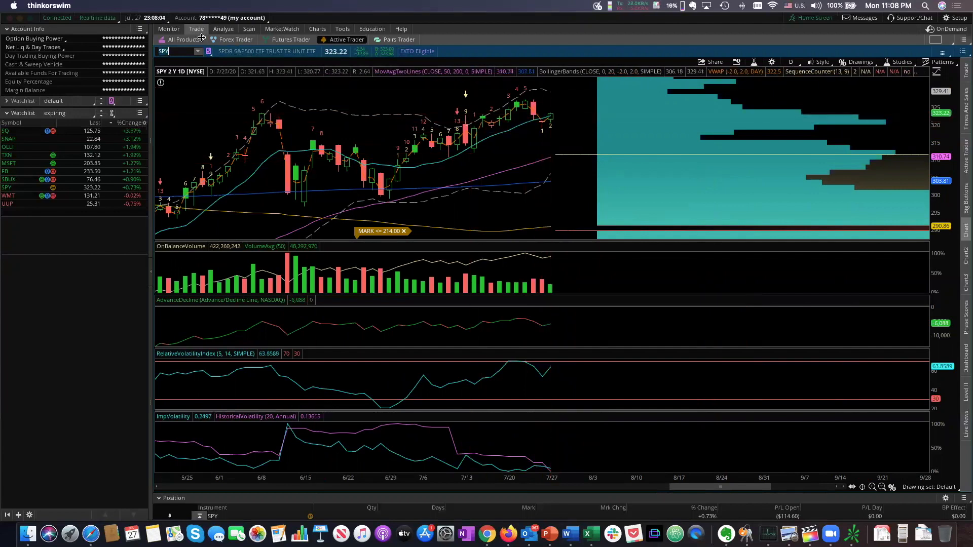
Open Account Statement order history with filled and canceled SPY, ARKG, TIF, DDOG orders
left_click(168, 29)
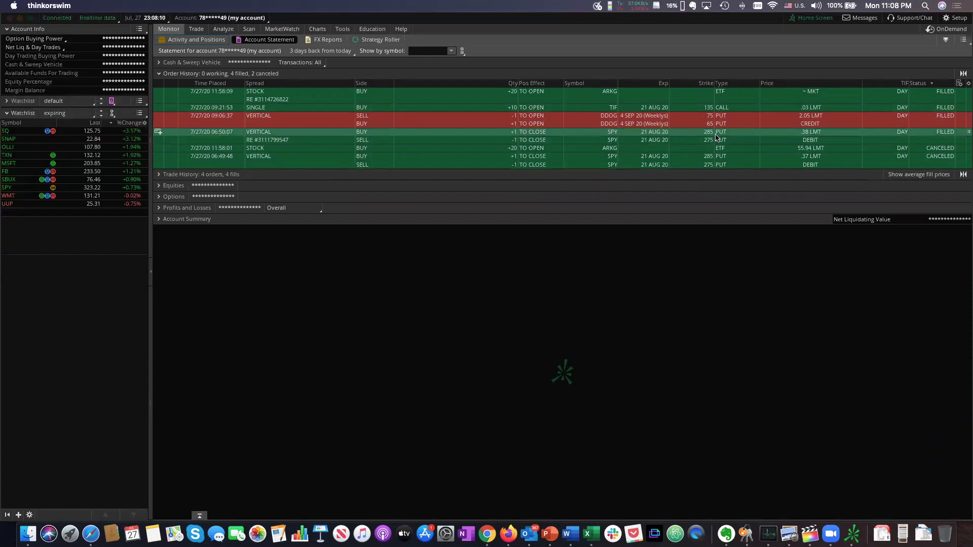
mouse_move(714, 138)
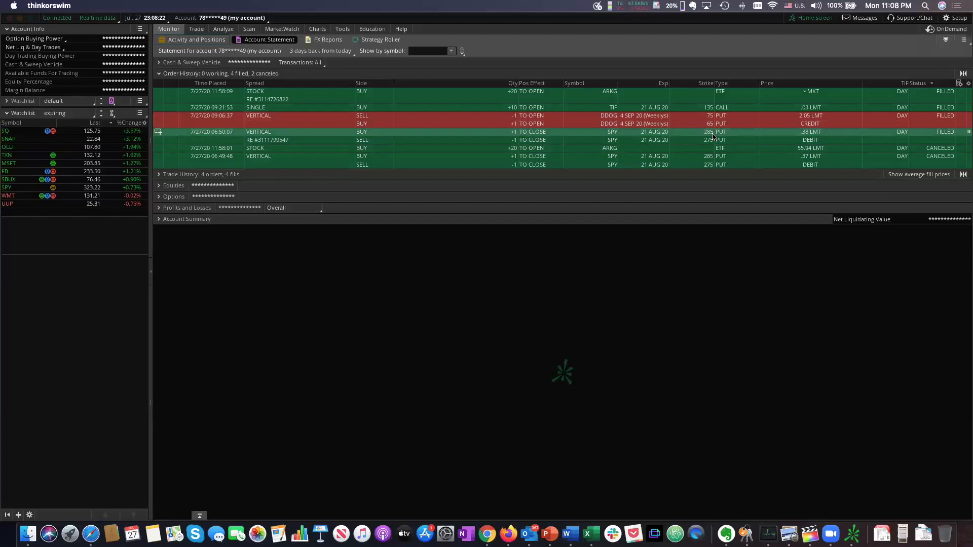
mouse_move(304, 135)
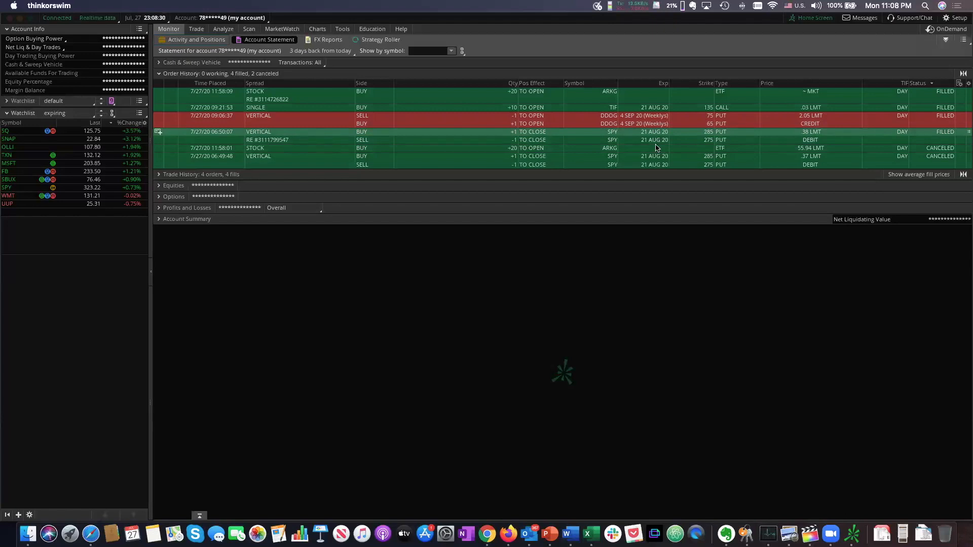
mouse_move(739, 138)
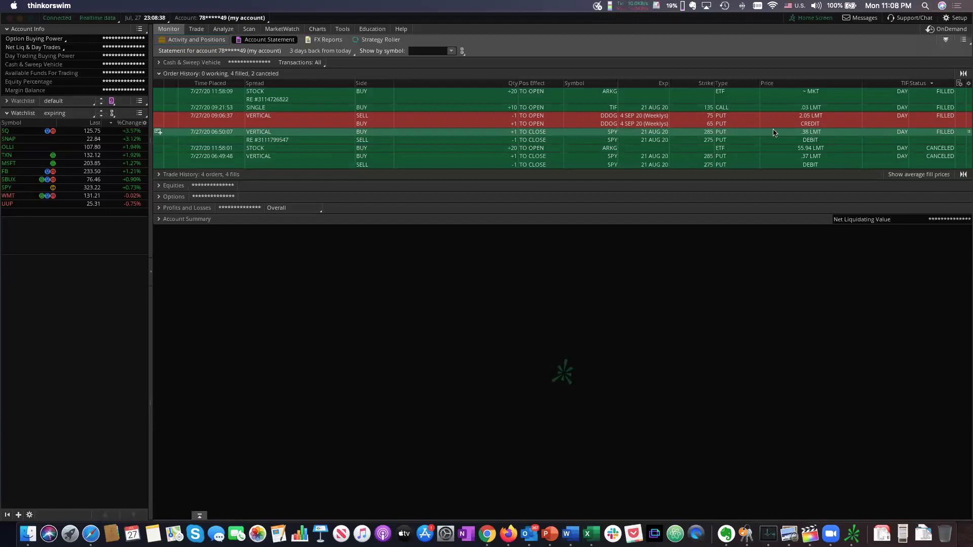
mouse_move(250, 124)
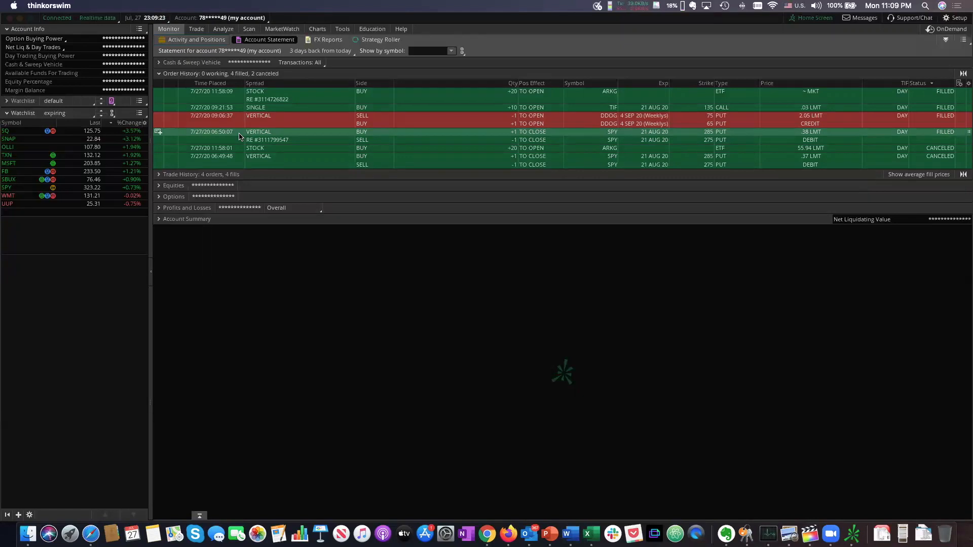
mouse_move(669, 138)
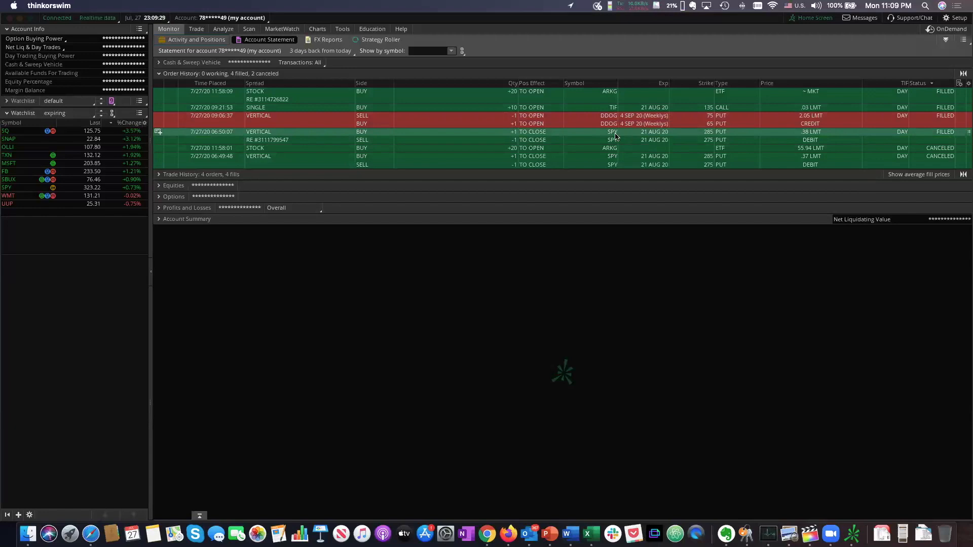
mouse_move(612, 123)
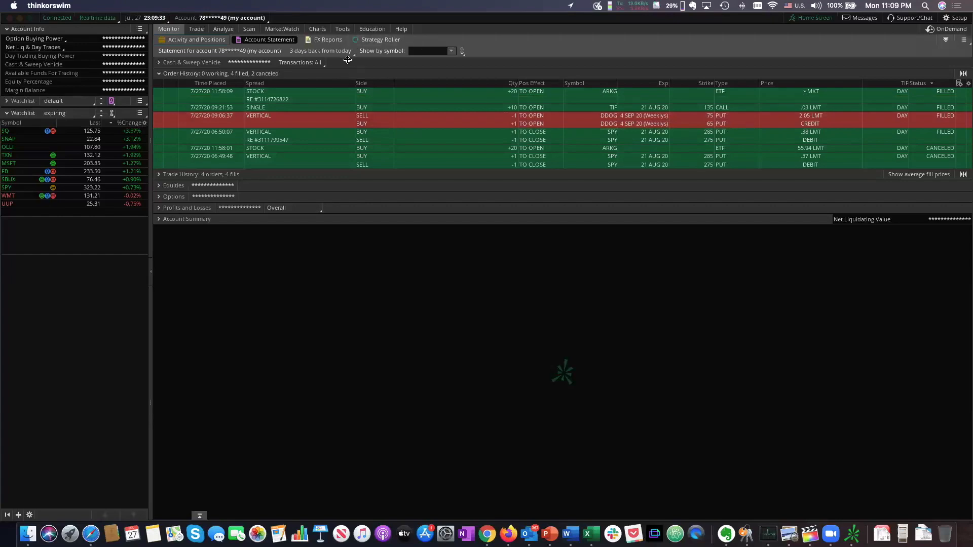
mouse_move(222, 65)
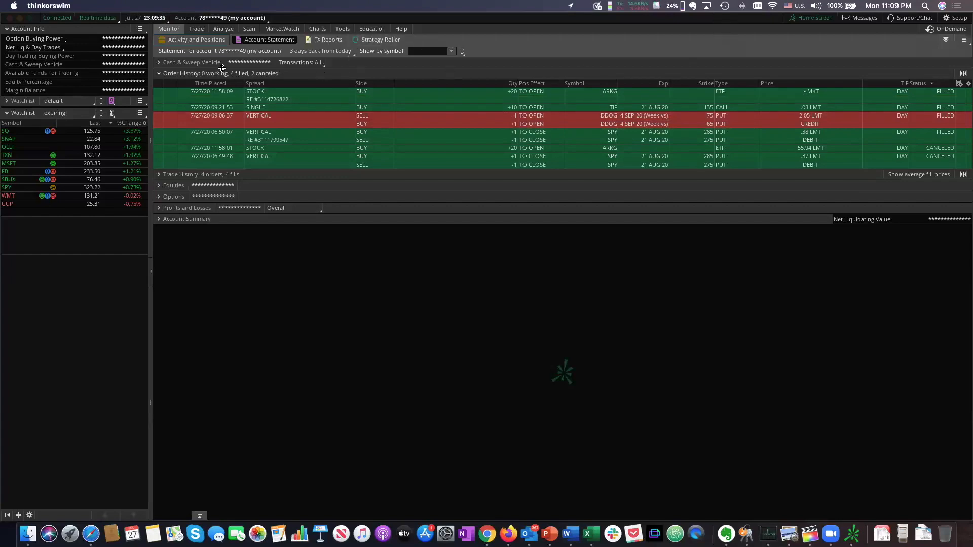
Return to the Trade page, showing DDOG's two-year daily Active Trader chart
left_click(197, 39)
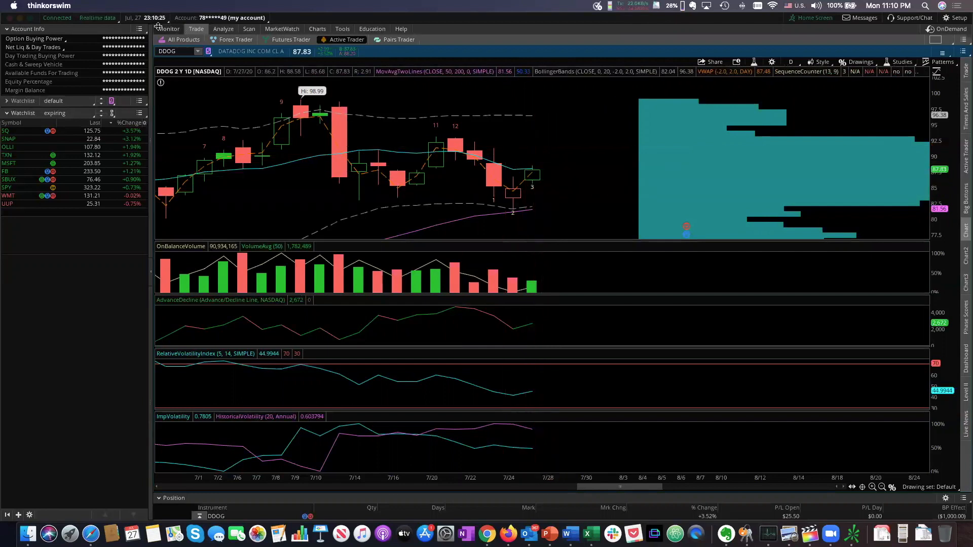
mouse_move(515, 167)
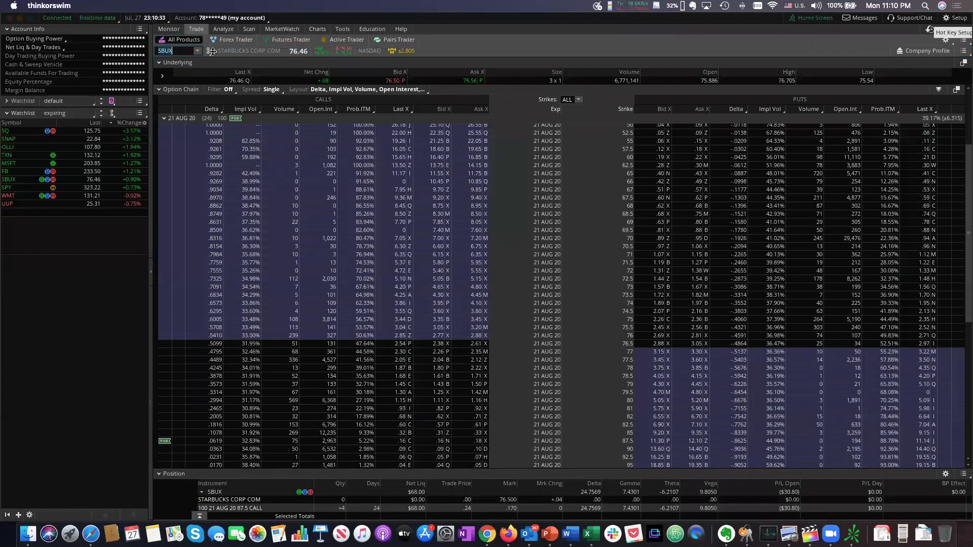
Load DDOG's option chain and collapse the 21 AUG 20 expiration strikes
type("DDOG")
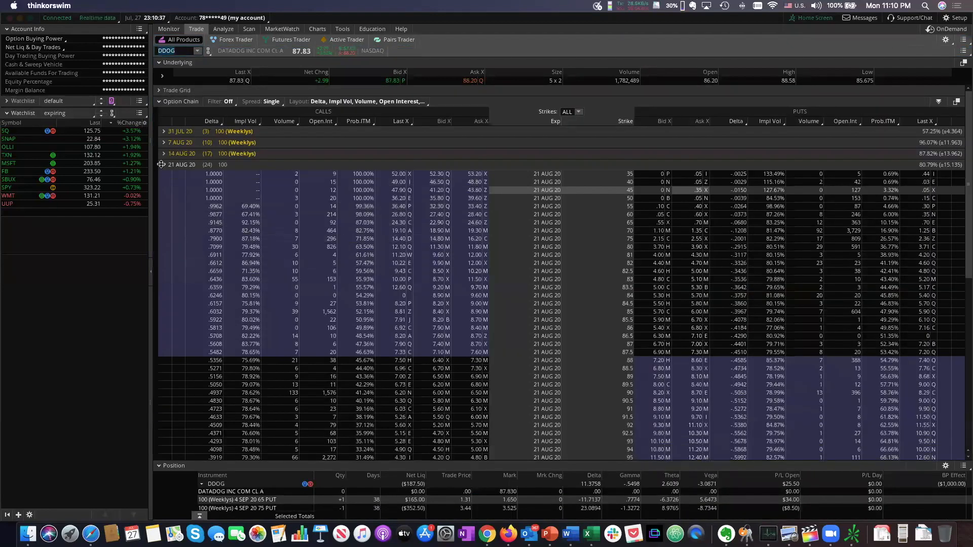
left_click(163, 165)
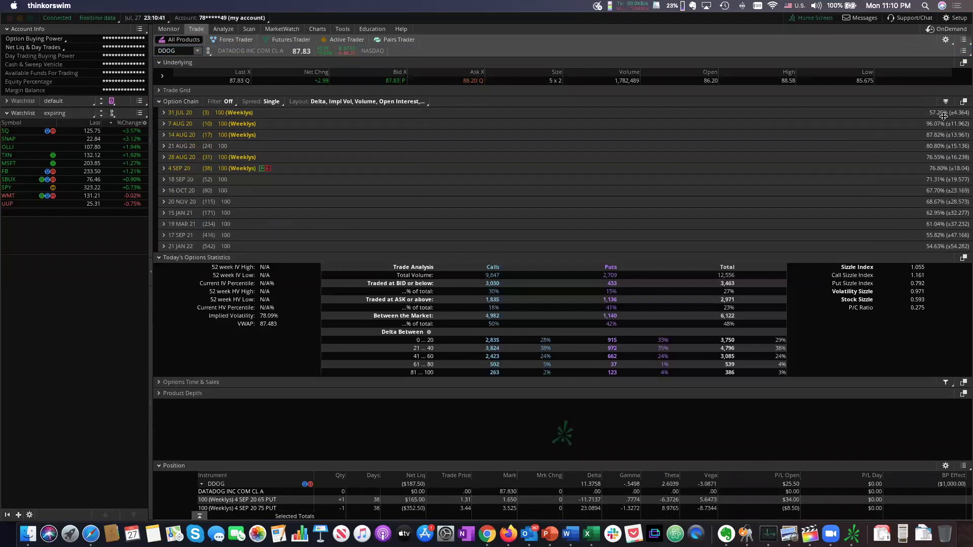
mouse_move(890, 149)
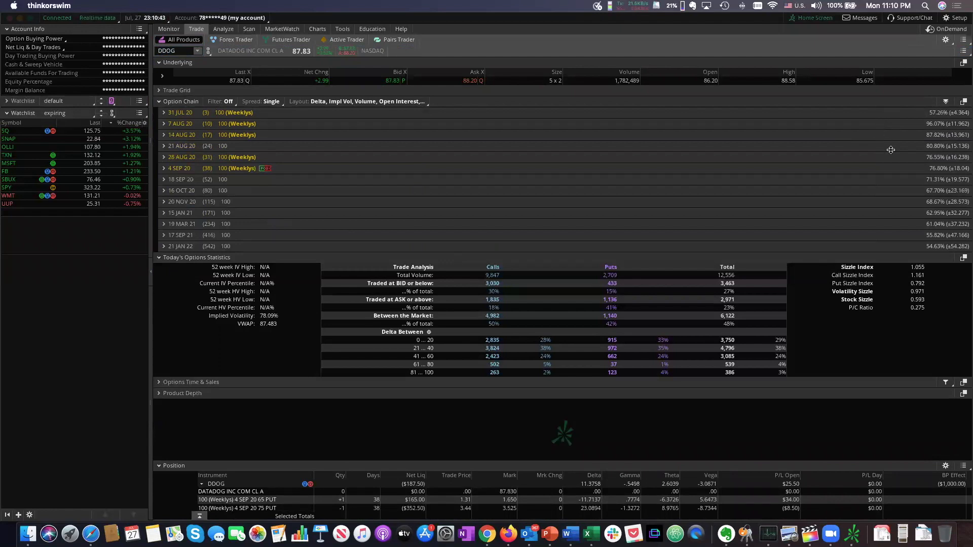
mouse_move(898, 153)
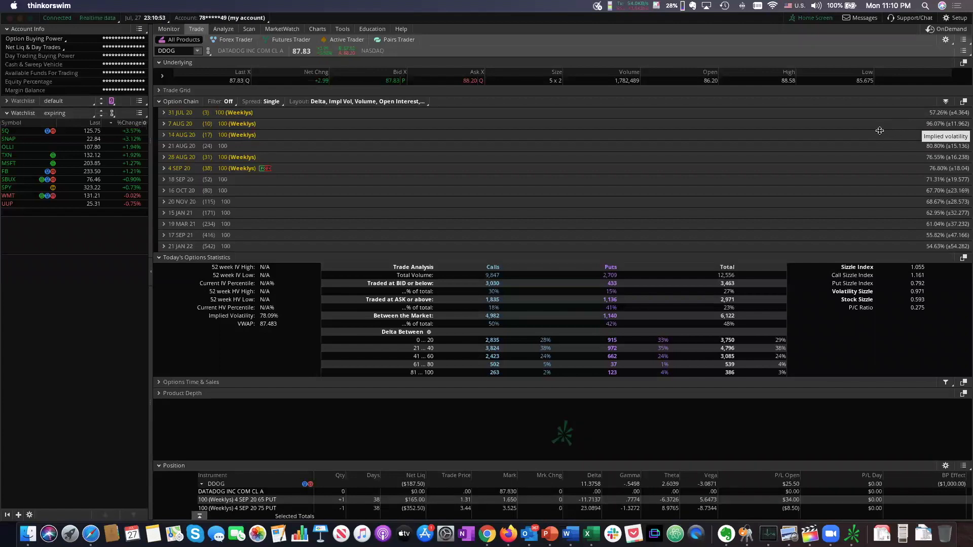
mouse_move(949, 189)
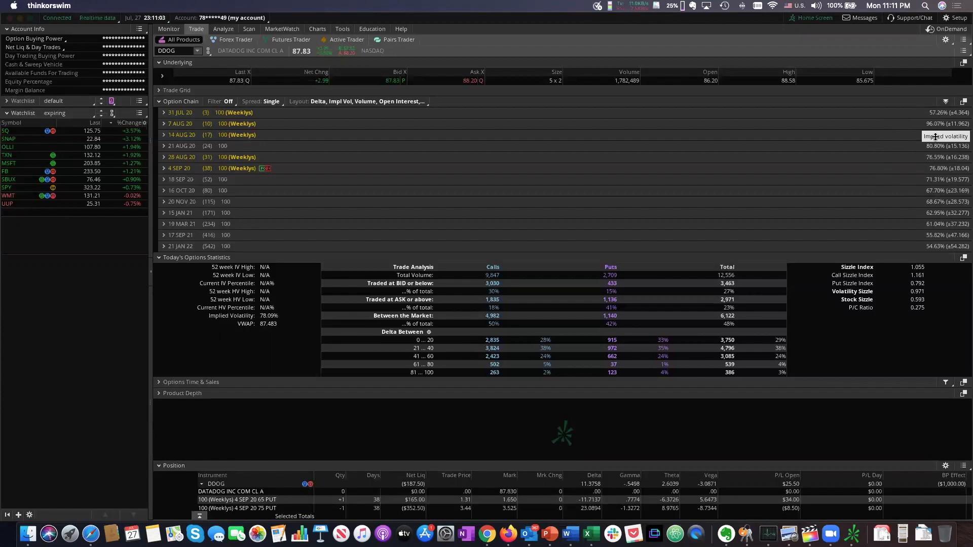
mouse_move(935, 147)
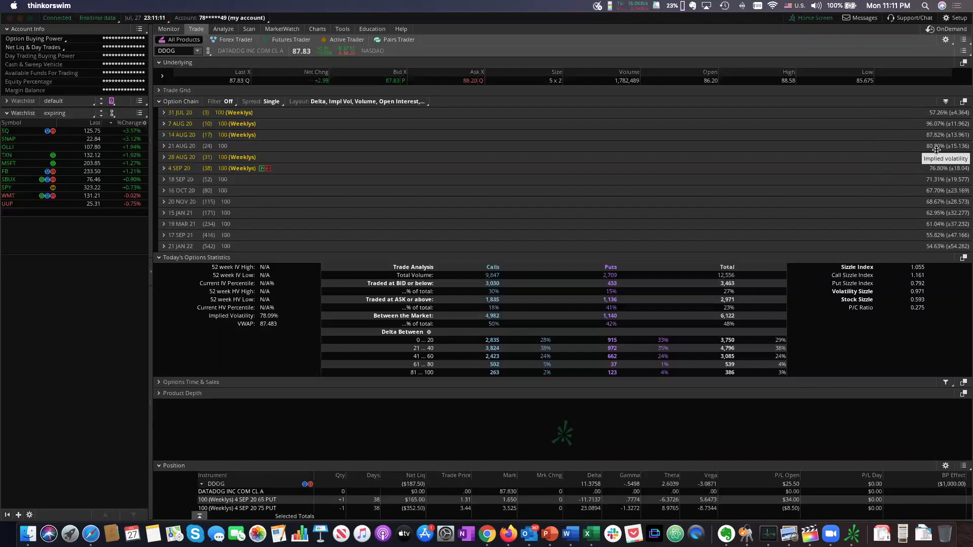
mouse_move(820, 205)
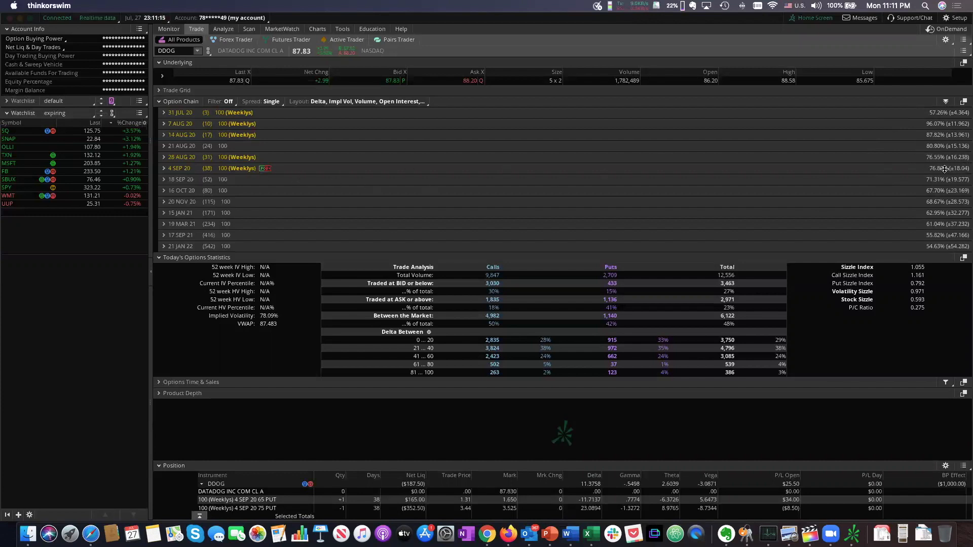
mouse_move(948, 169)
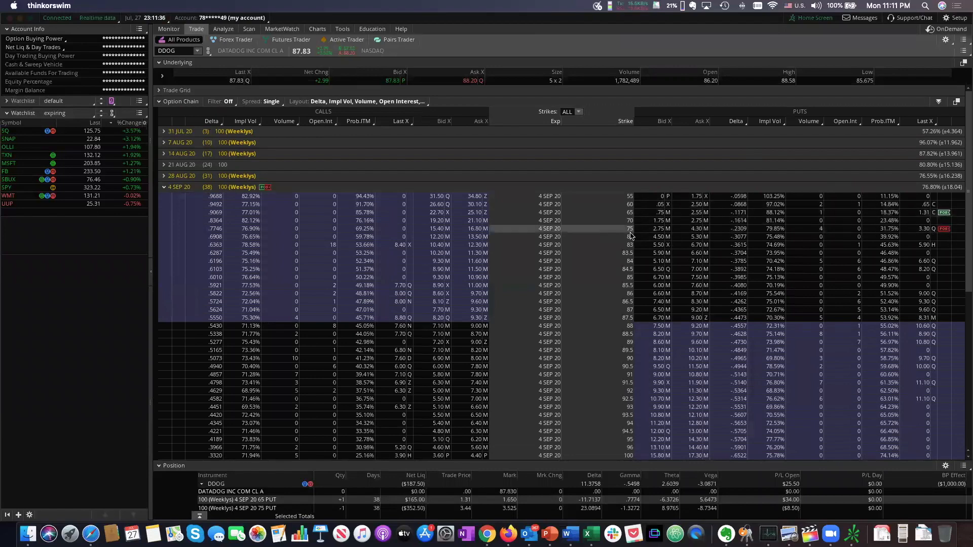
mouse_move(940, 213)
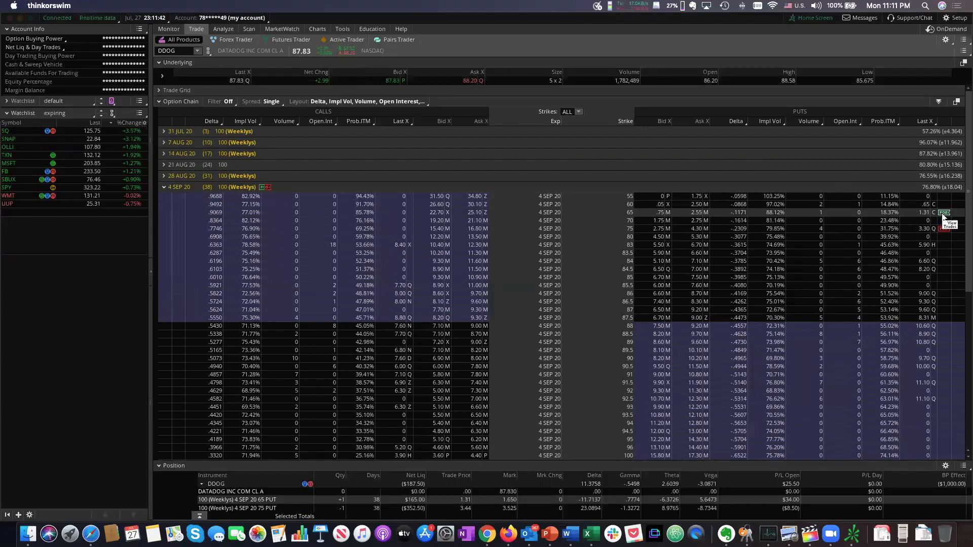
mouse_move(896, 232)
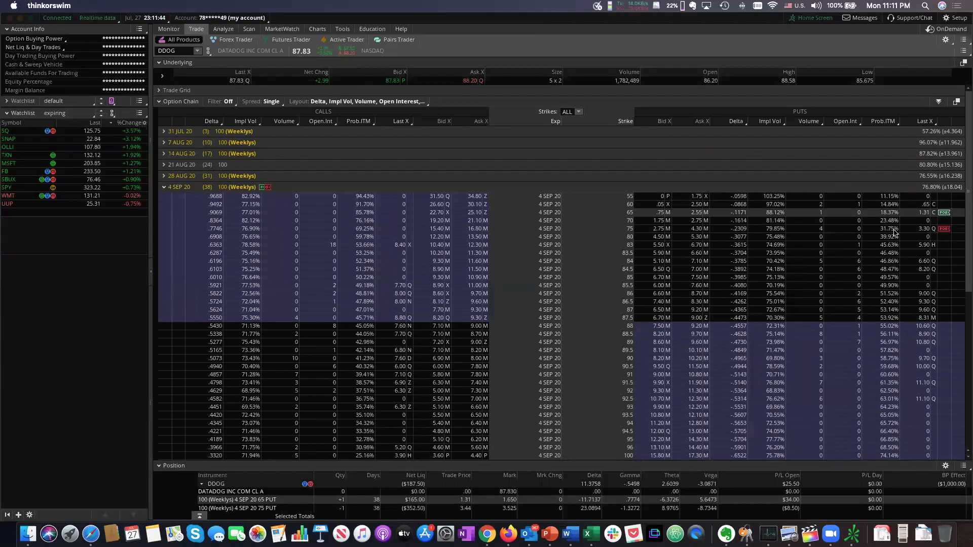
mouse_move(894, 228)
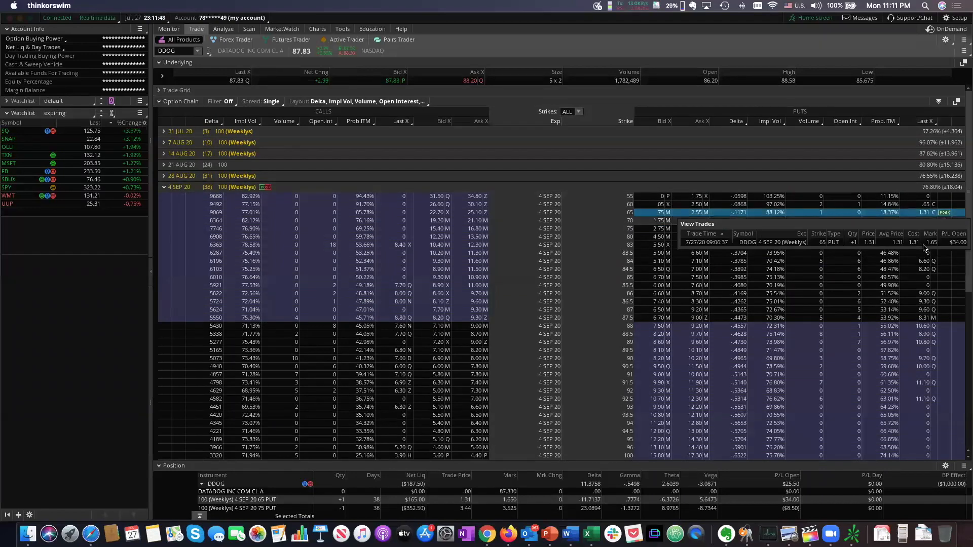
mouse_move(946, 217)
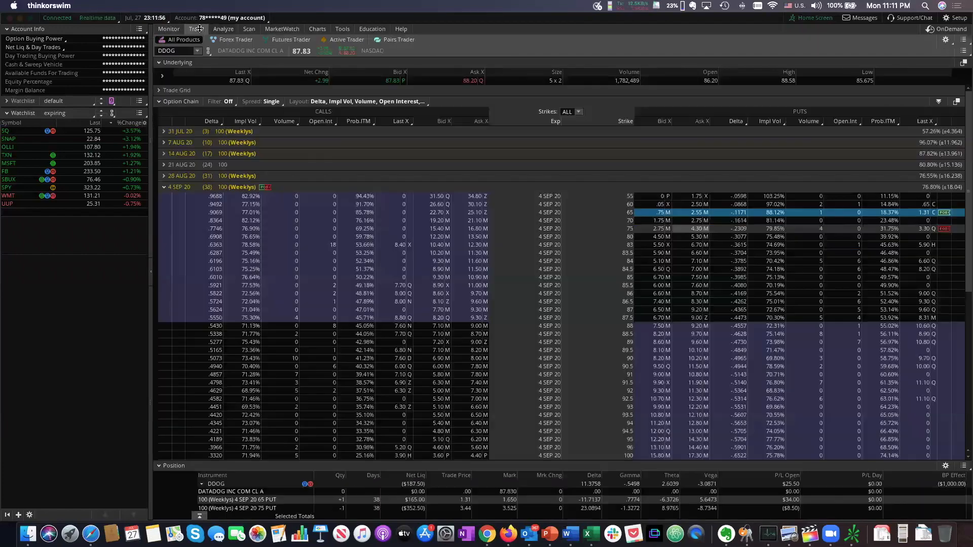
Open Activity and Positions to see equity and option positions with P/L
left_click(168, 28)
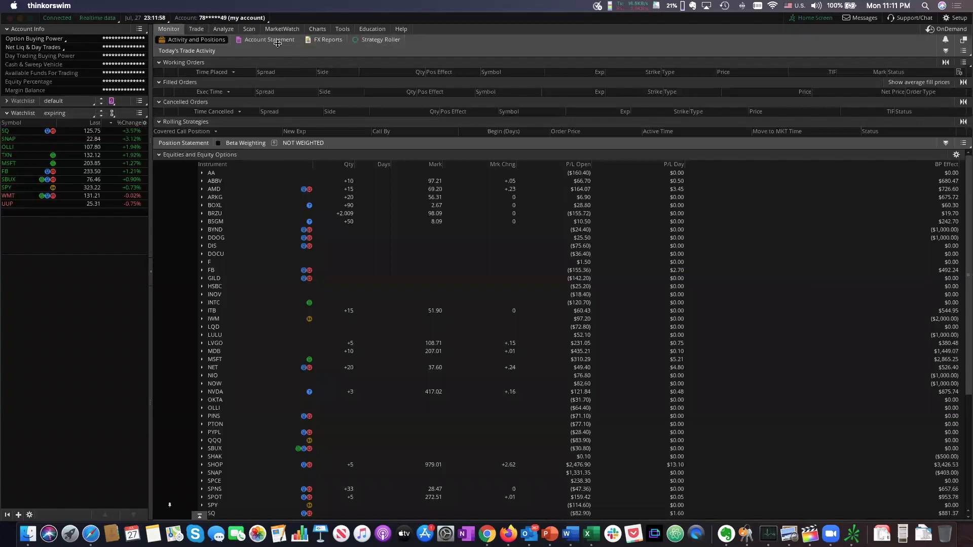
Check today's order history in the Account Statement, then return to trading
left_click(269, 39)
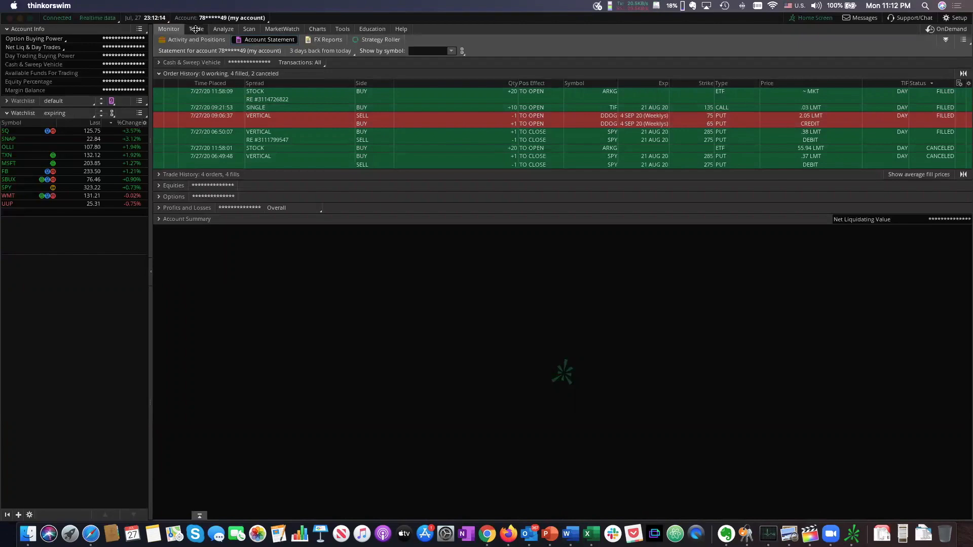
left_click(196, 28)
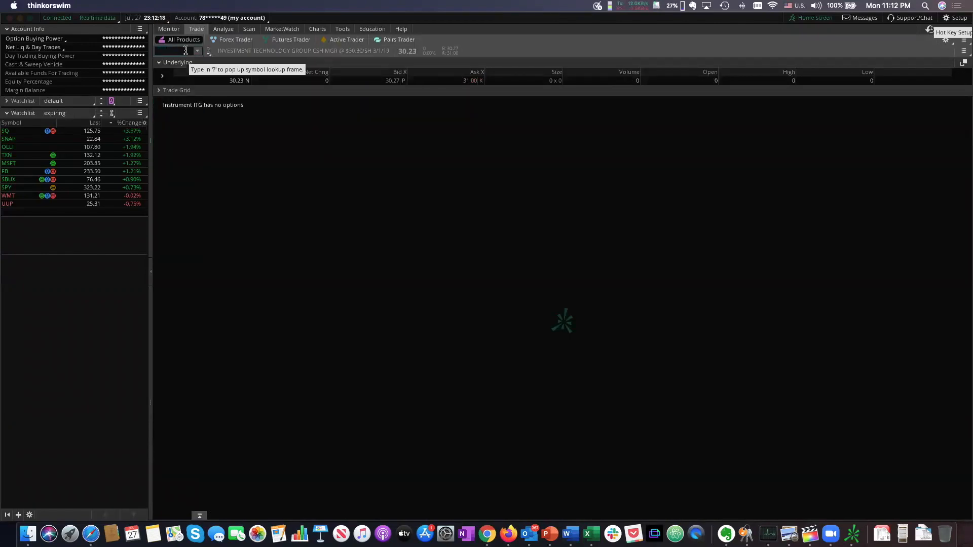
Load TIF's option chain showing the 21 AUG 20 135 call position
type("TIF")
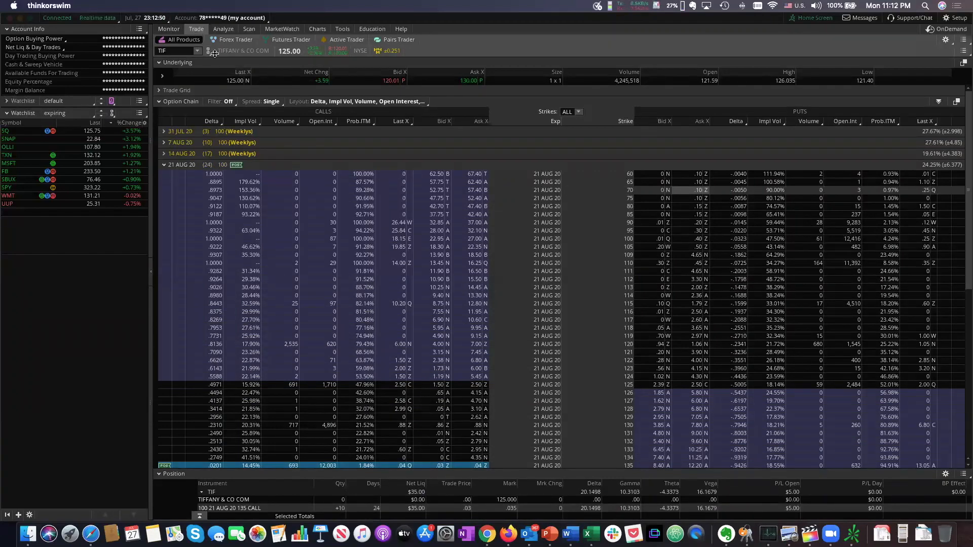
mouse_move(345, 40)
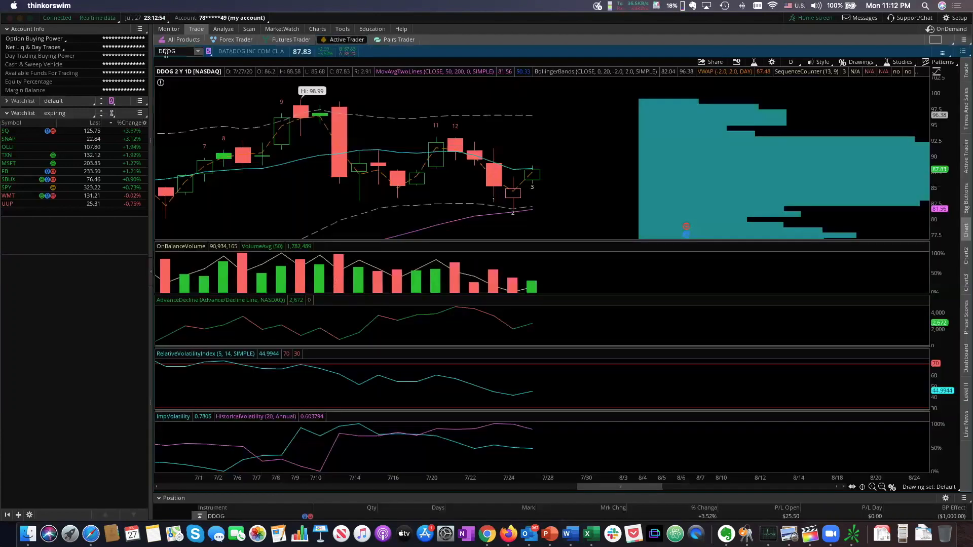
Load ARKG in the Active Trader chart on the two-year daily view
type("SR")
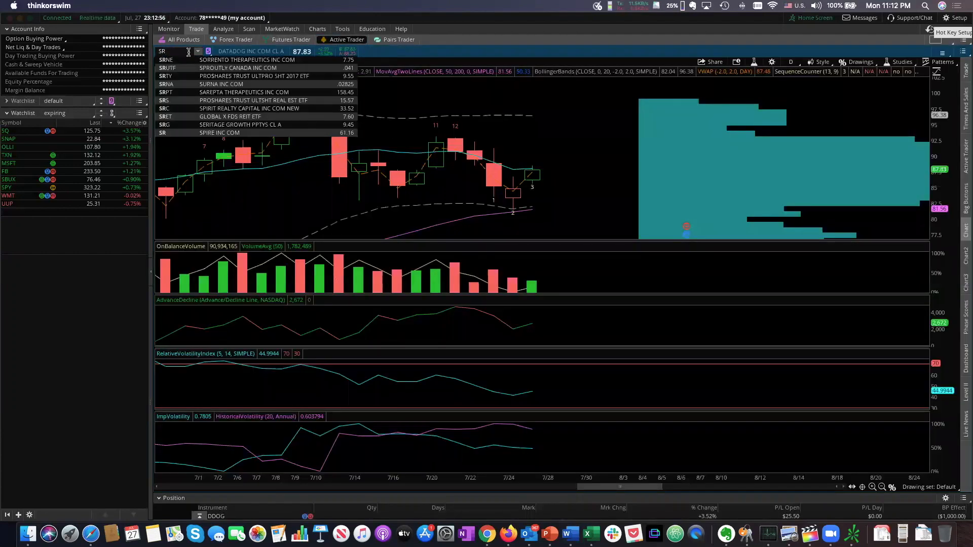
type("AR")
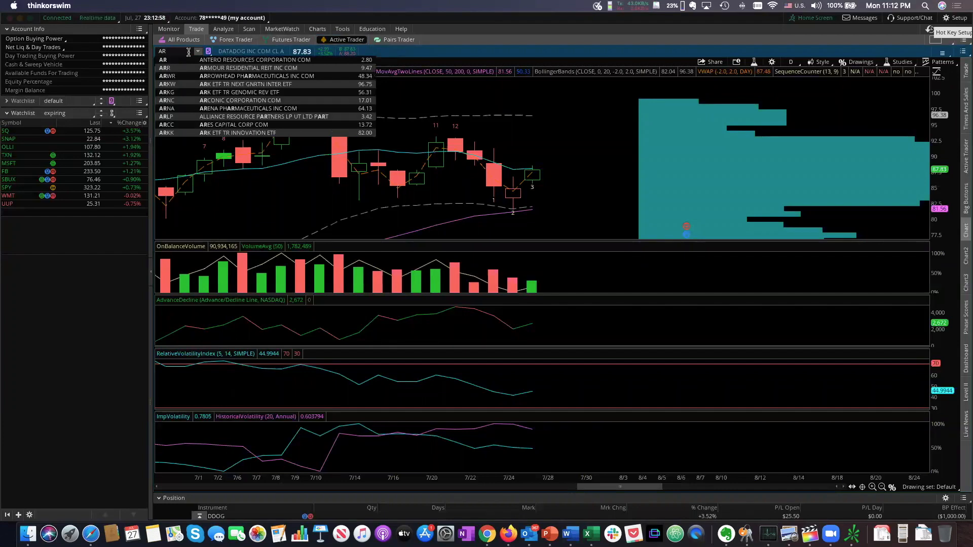
type("ARKG")
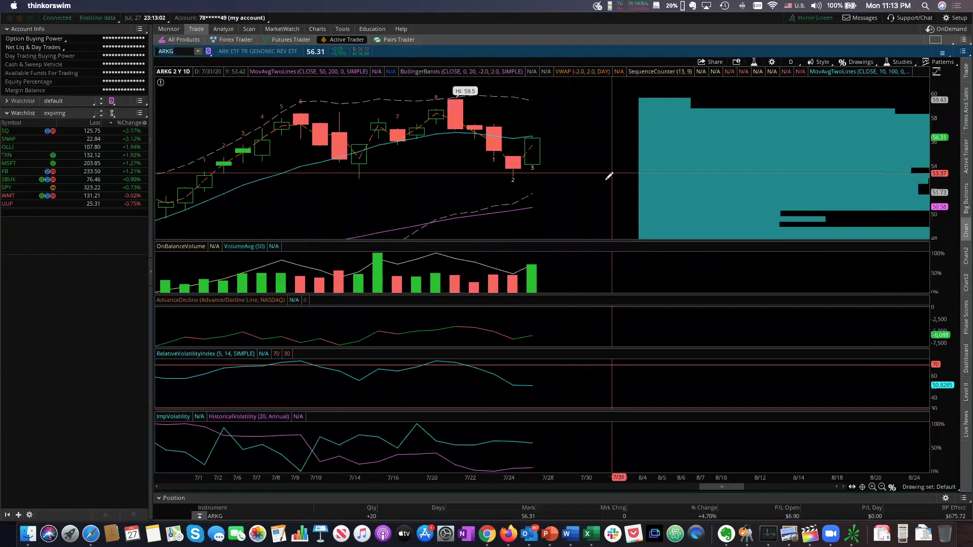
mouse_move(789, 390)
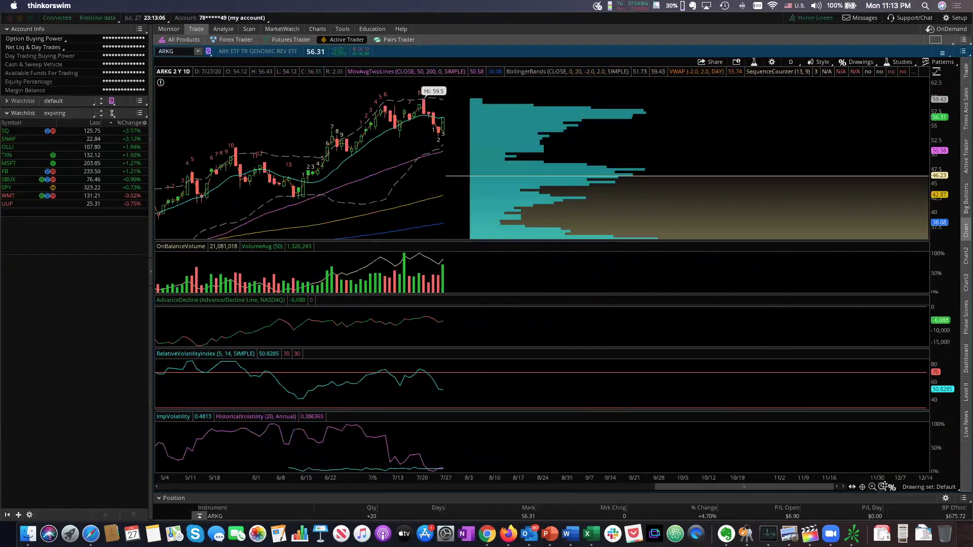
mouse_move(452, 130)
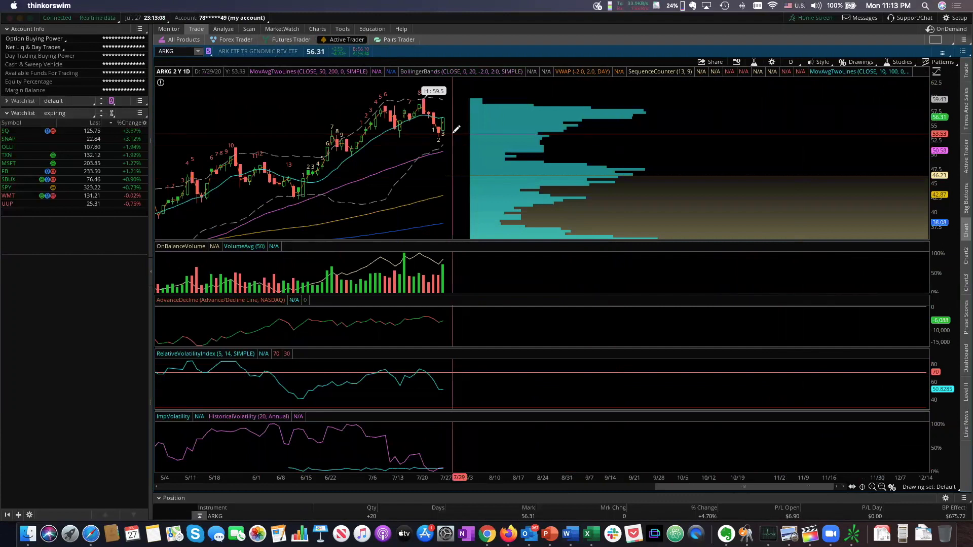
mouse_move(456, 127)
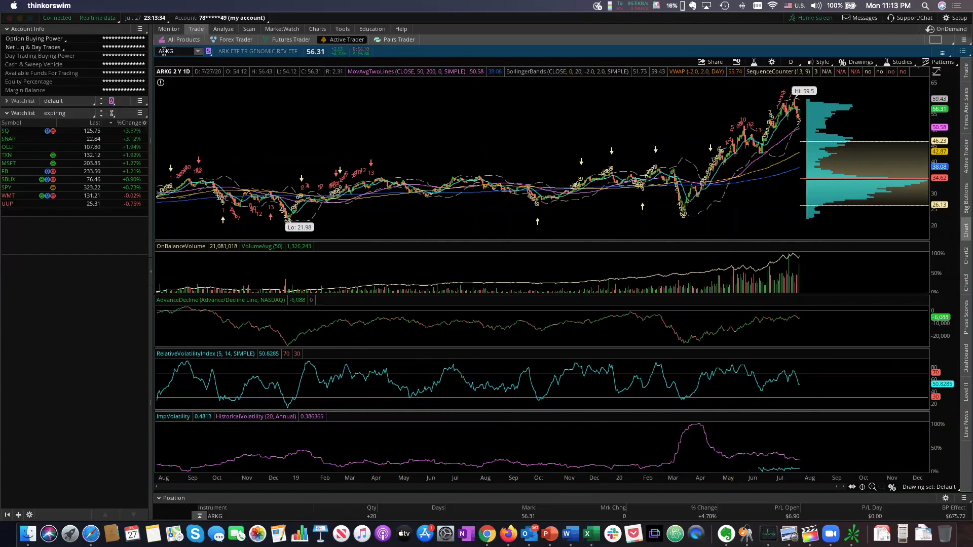
Switch the chart from ARKG to IBB, the iShares Nasdaq Biotech ETF
type("IBB")
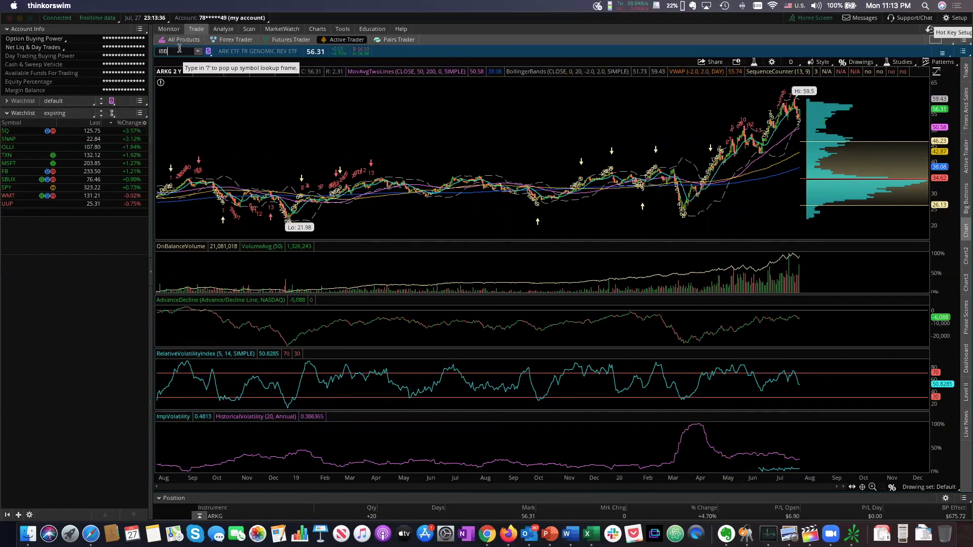
type("IBB")
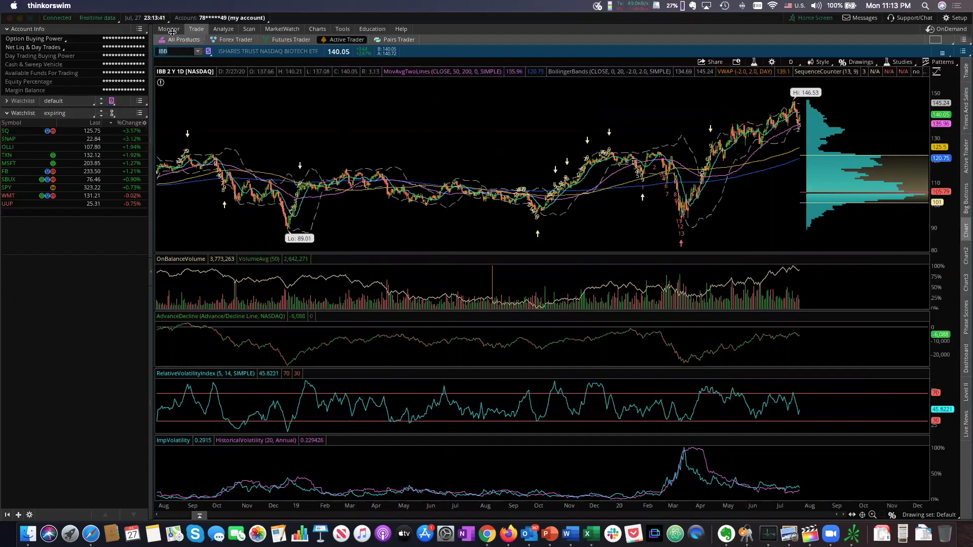
mouse_move(434, 204)
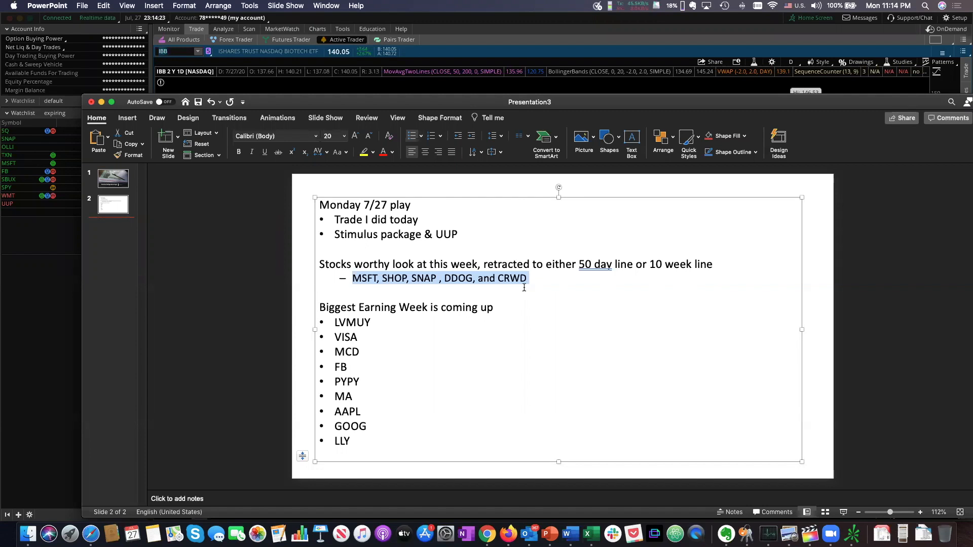
mouse_move(422, 320)
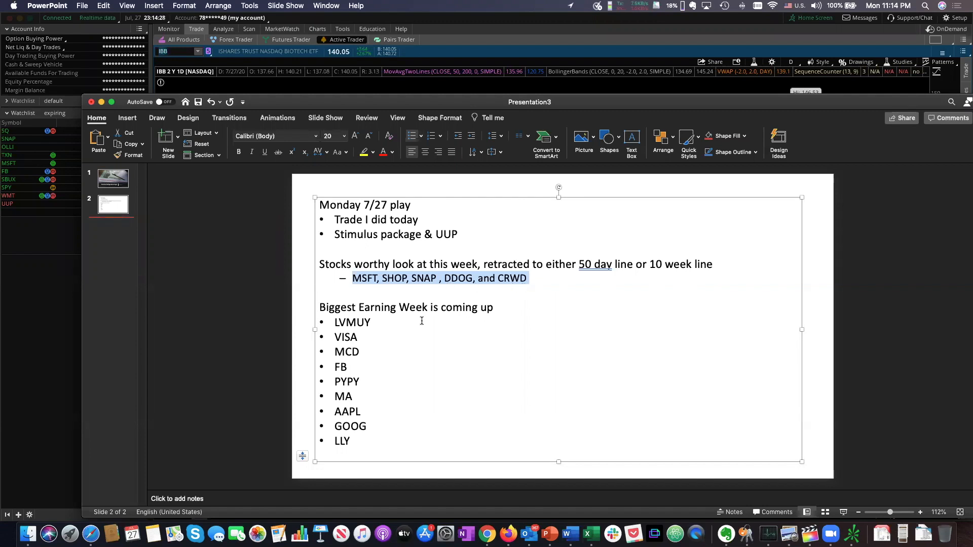
mouse_move(404, 353)
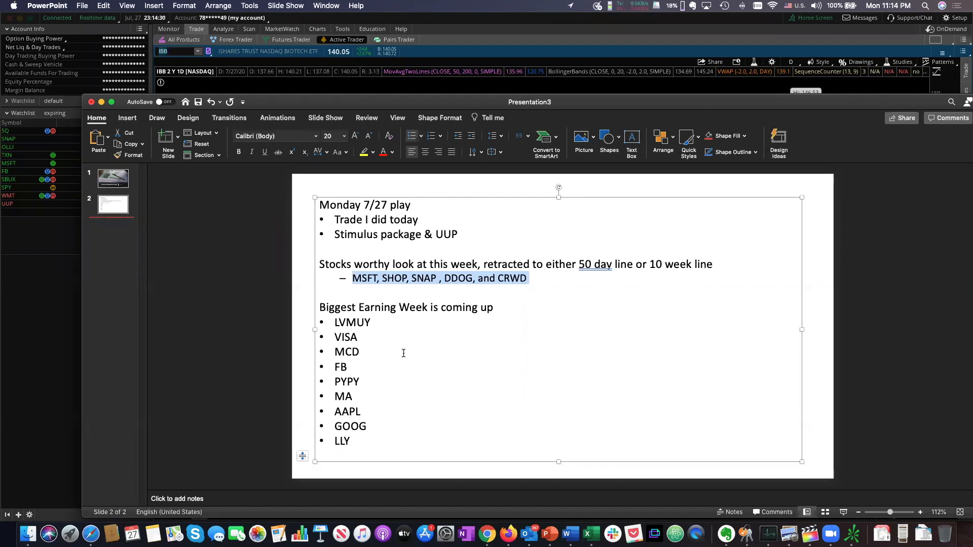
mouse_move(380, 367)
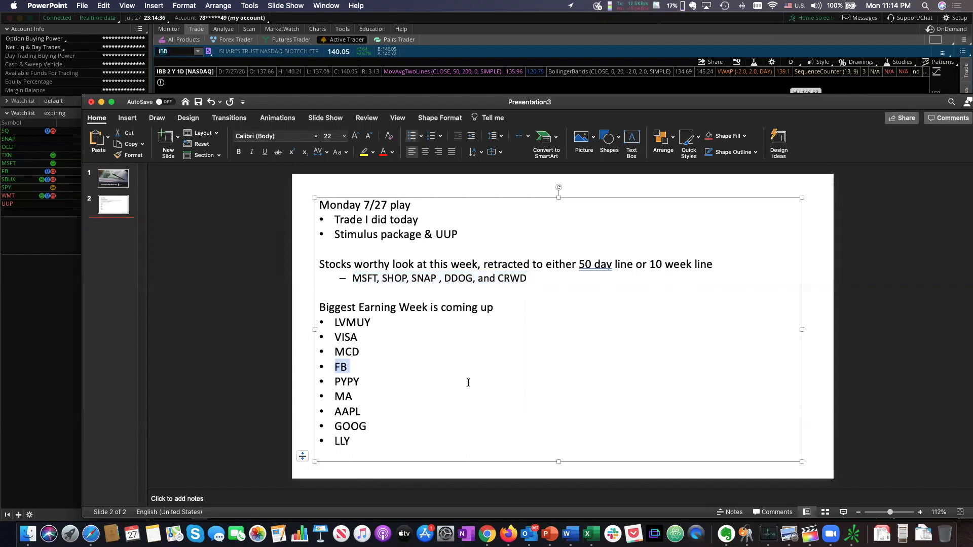
mouse_move(456, 366)
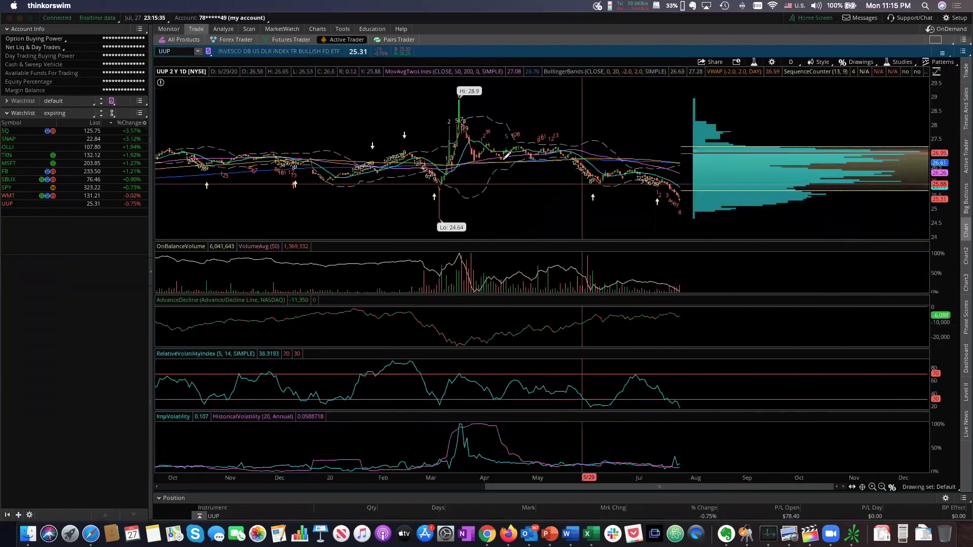
mouse_move(588, 174)
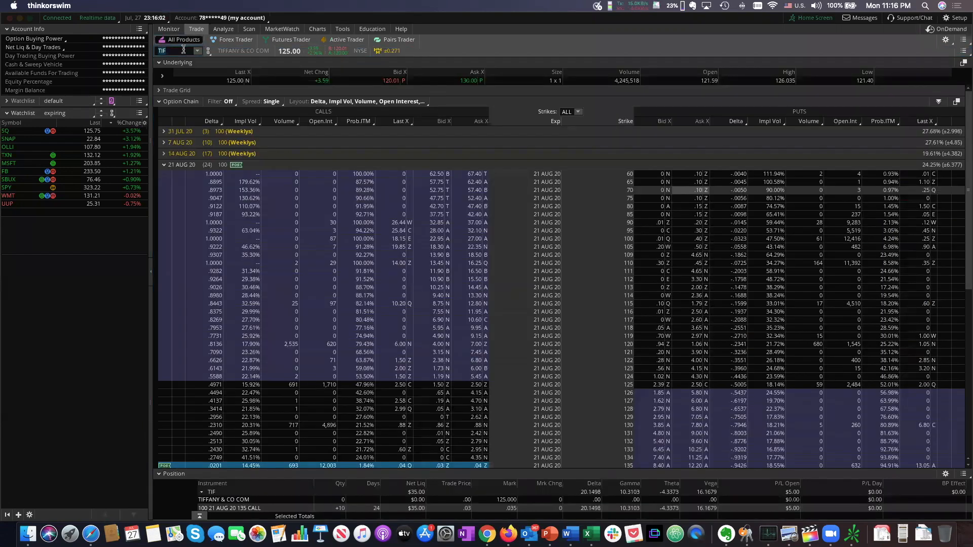
Load UUP in the option chain and show the fill details for the 18 SEP 20 25 put
type("UUP")
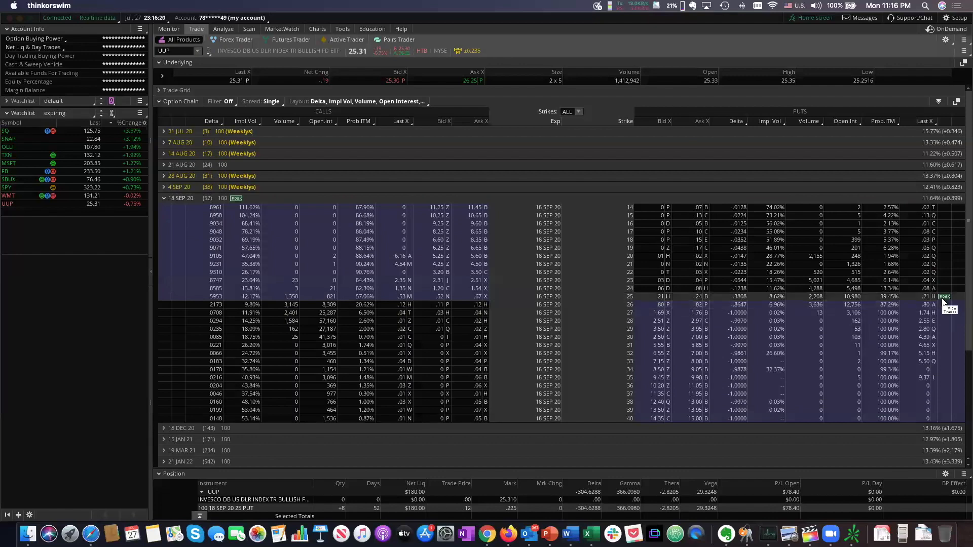
left_click(950, 310)
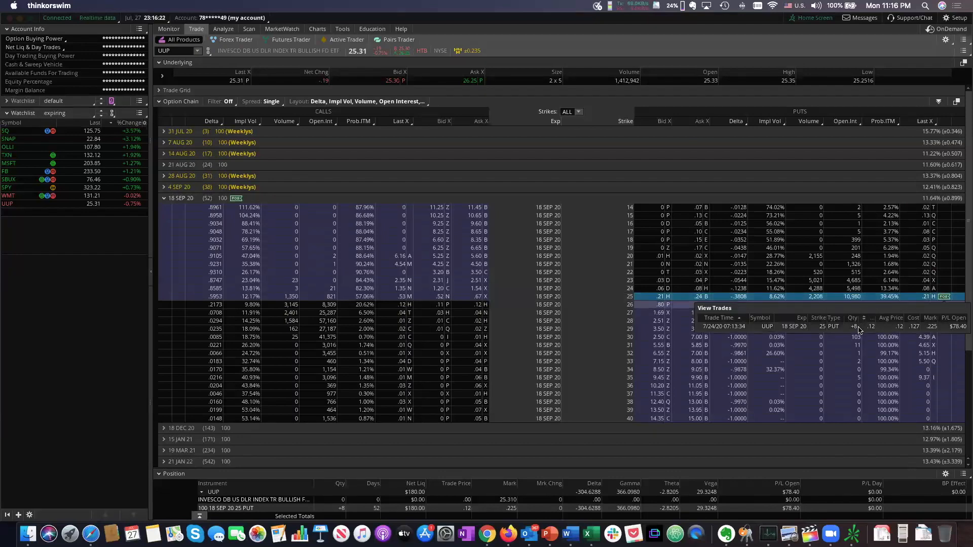